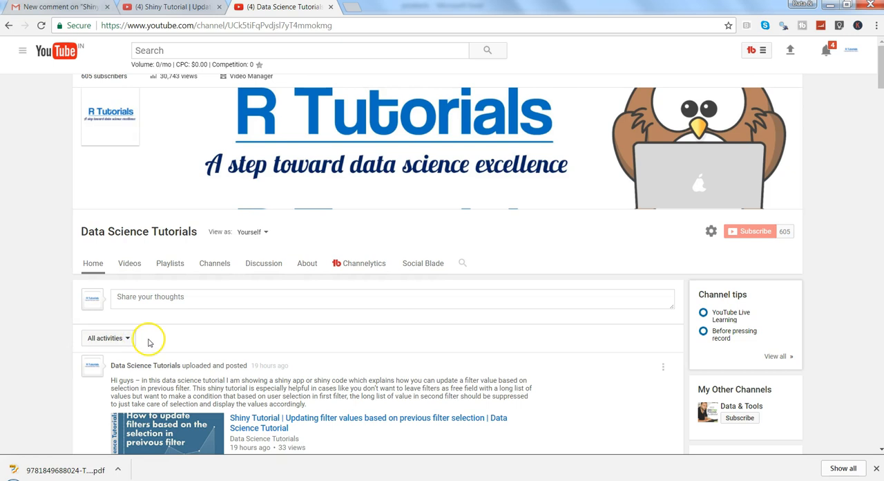
mouse_move(330, 414)
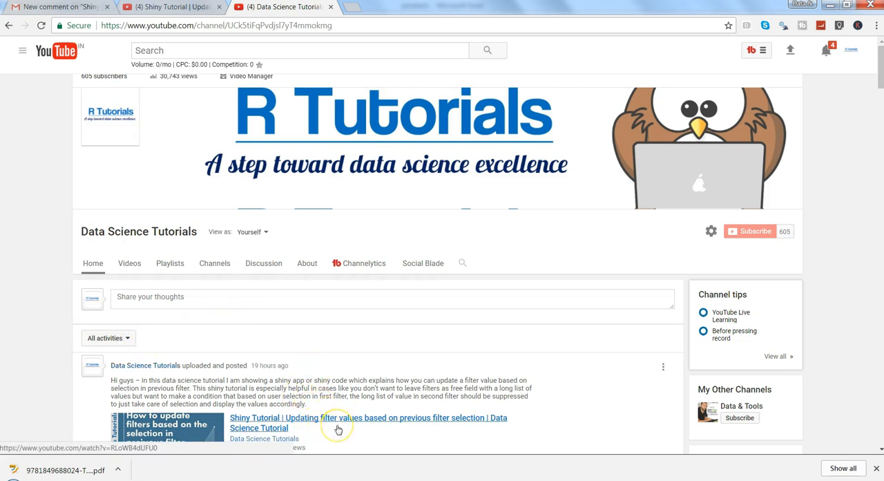
mouse_move(338, 428)
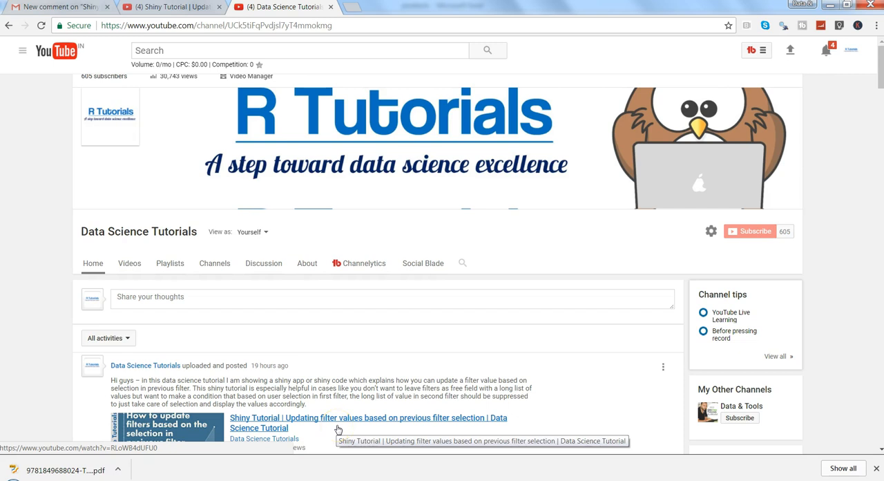
Open the Shiny Tutorial video page and highlight 'entry' in the viewer comment.
click(169, 6)
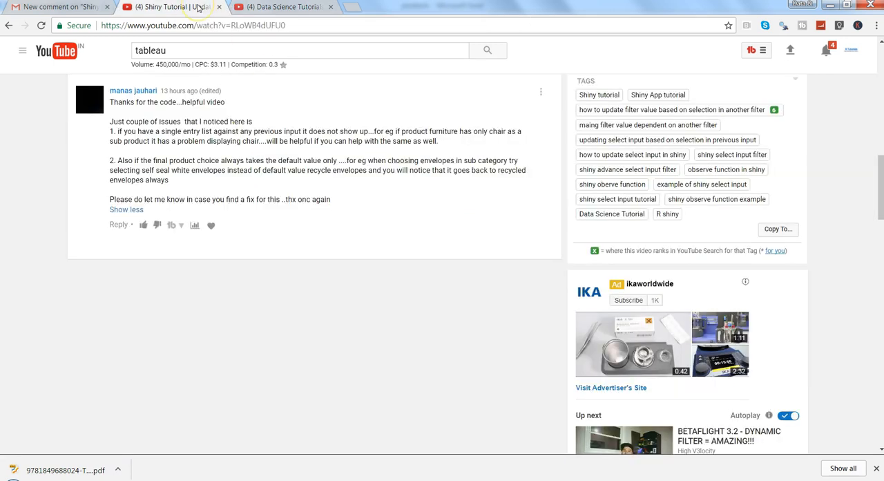
mouse_move(165, 131)
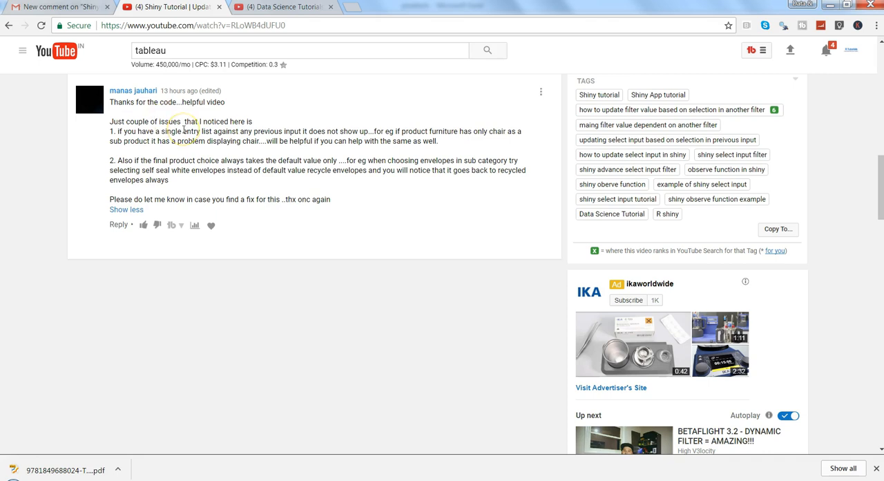
double_click(191, 131)
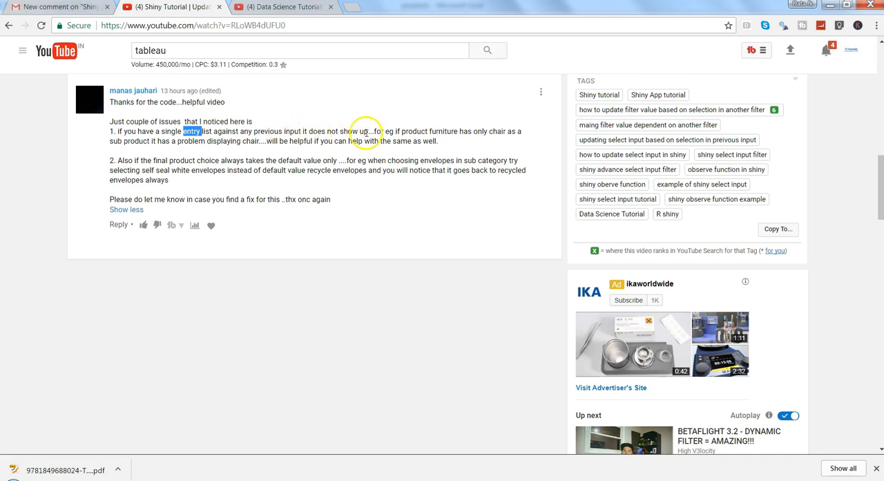
mouse_move(409, 131)
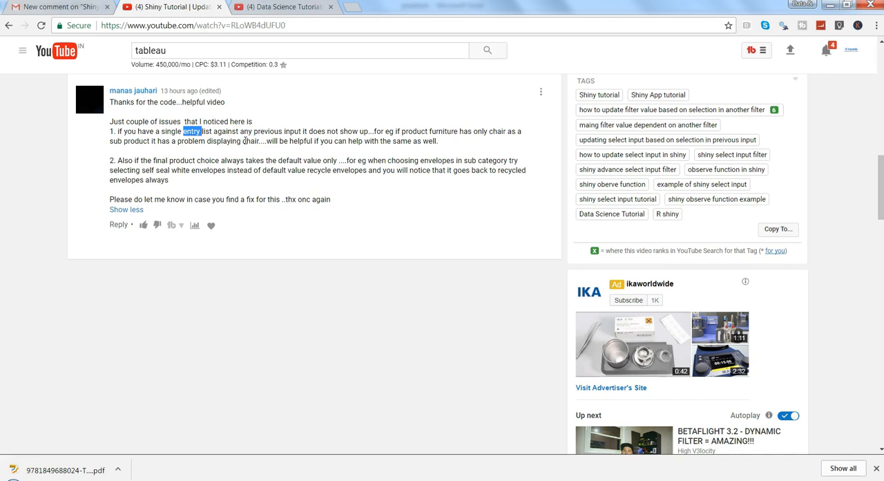
mouse_move(79, 449)
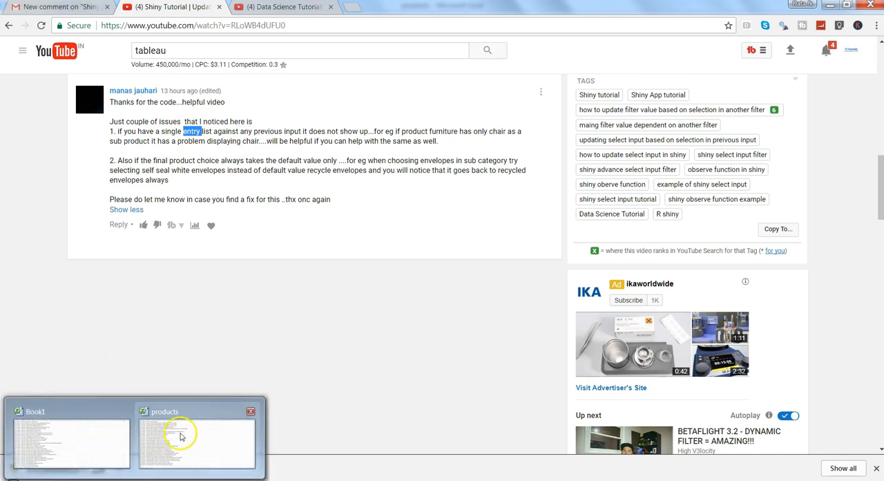
In the products workbook, widen column B so Product Sub-Category and Bookcases read fully.
click(197, 442)
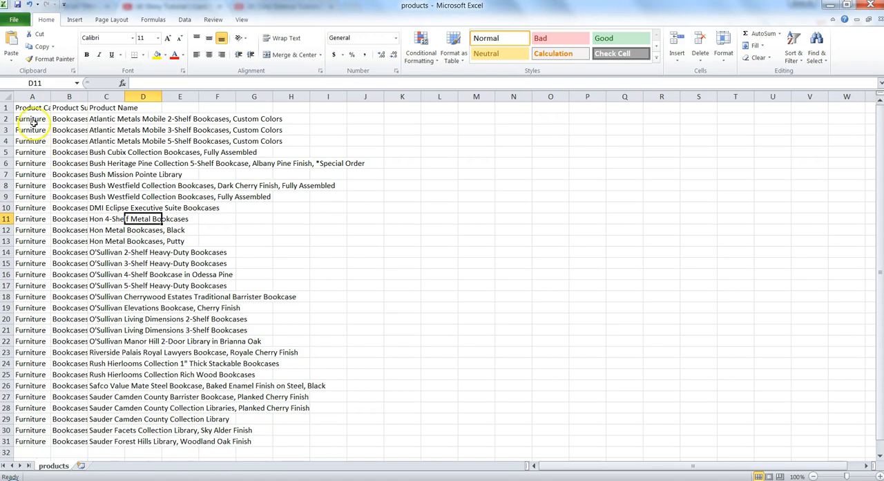
click(32, 107)
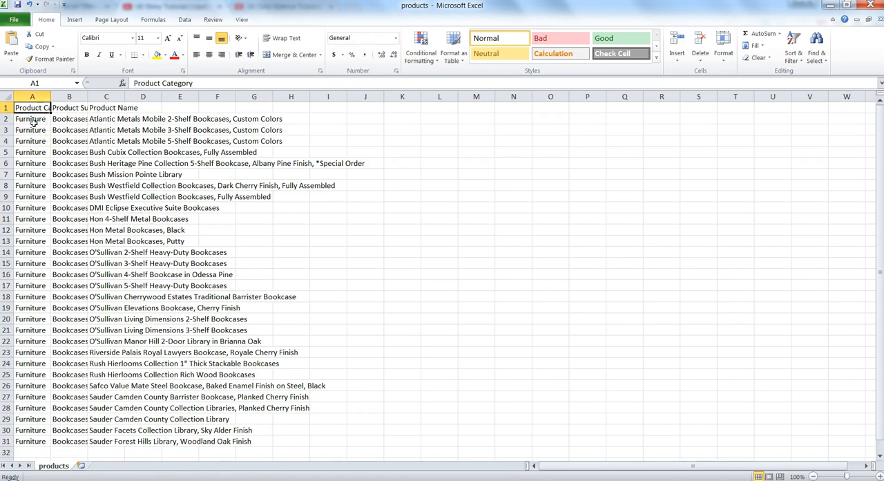
click(68, 107)
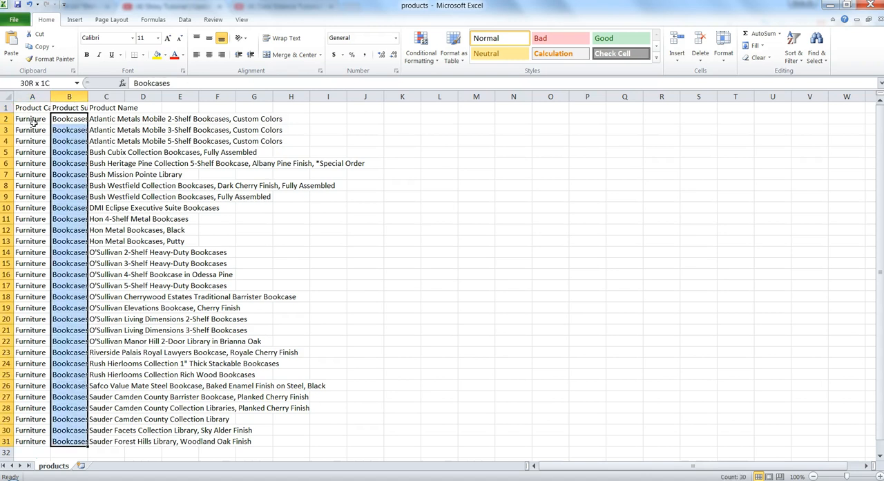
click(68, 118)
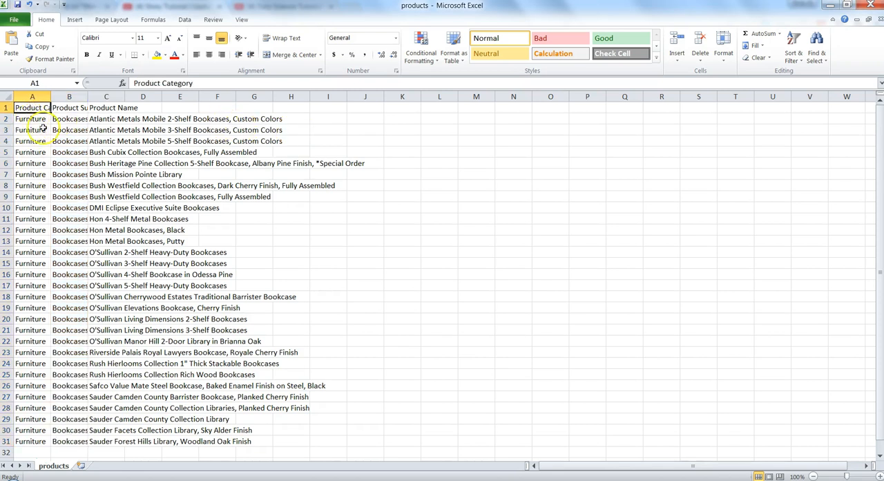
drag(87, 96, 87, 96)
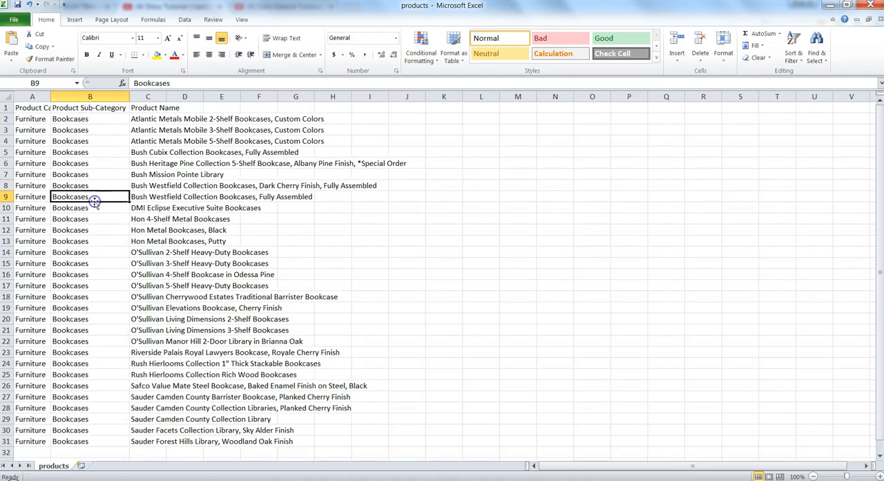
mouse_move(94, 201)
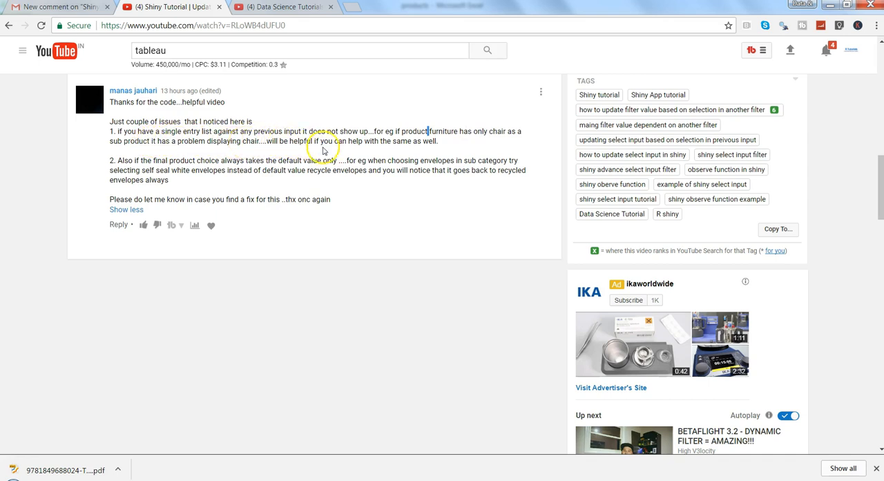
mouse_move(411, 141)
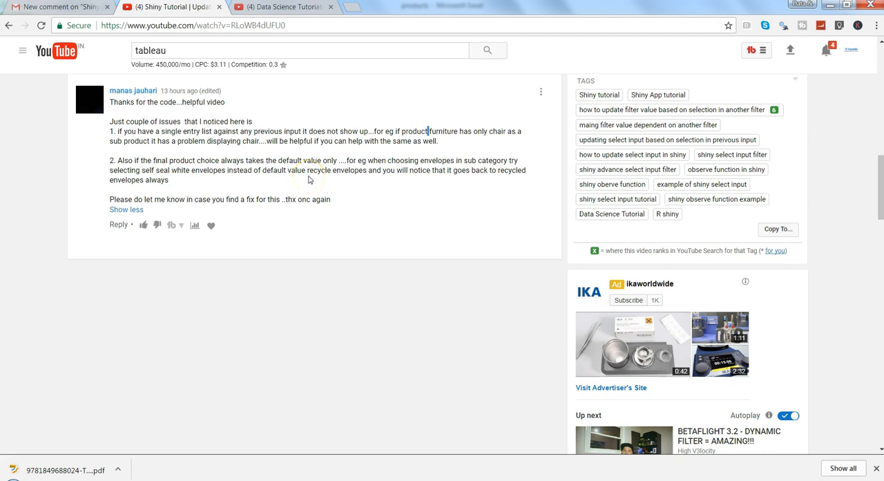
mouse_move(353, 185)
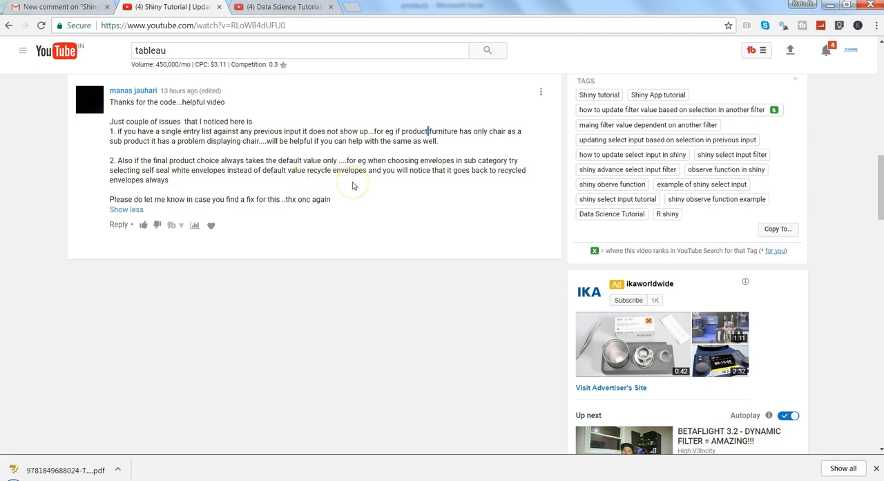
mouse_move(354, 184)
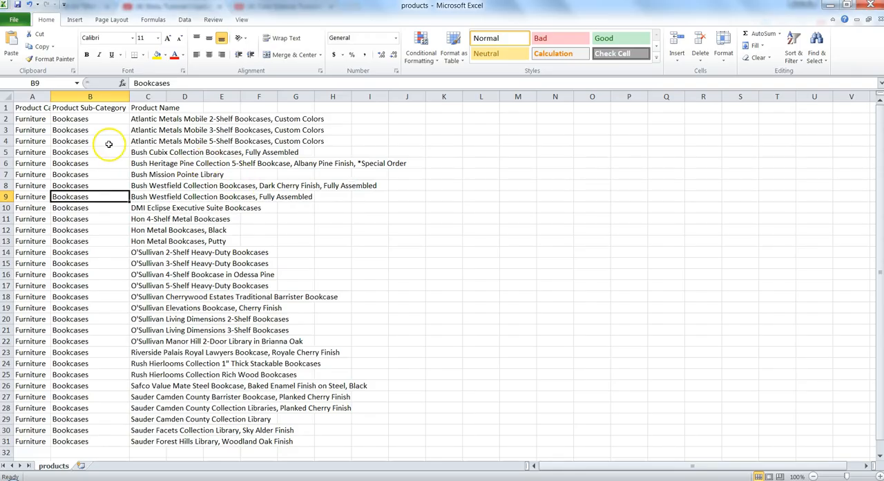
mouse_move(93, 131)
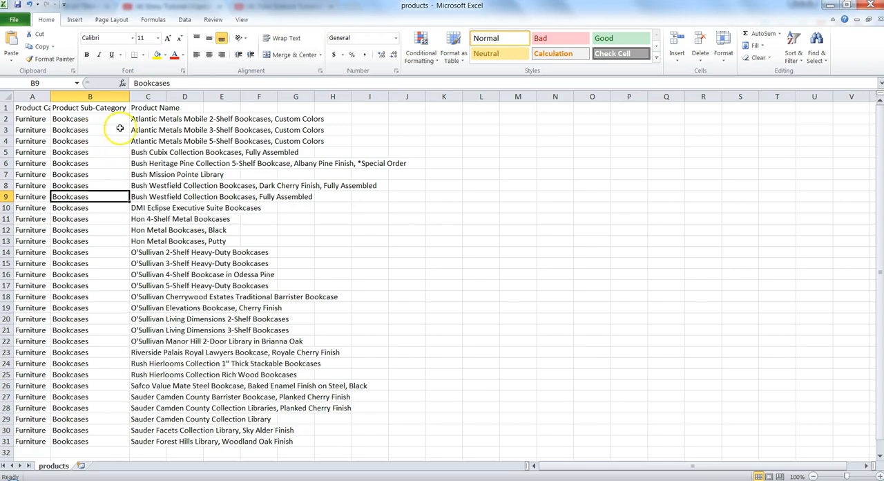
Look over the Bookcases product names, including Hon 4-Shelf Metal Bookcases.
click(148, 118)
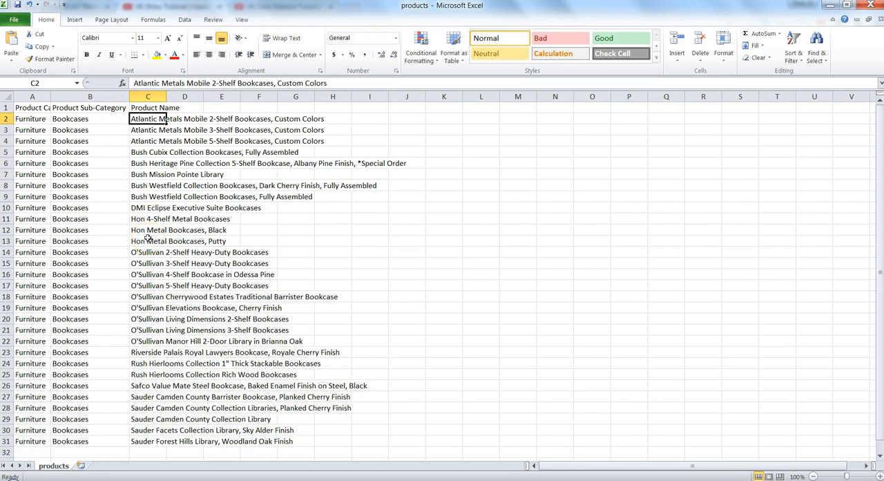
click(148, 219)
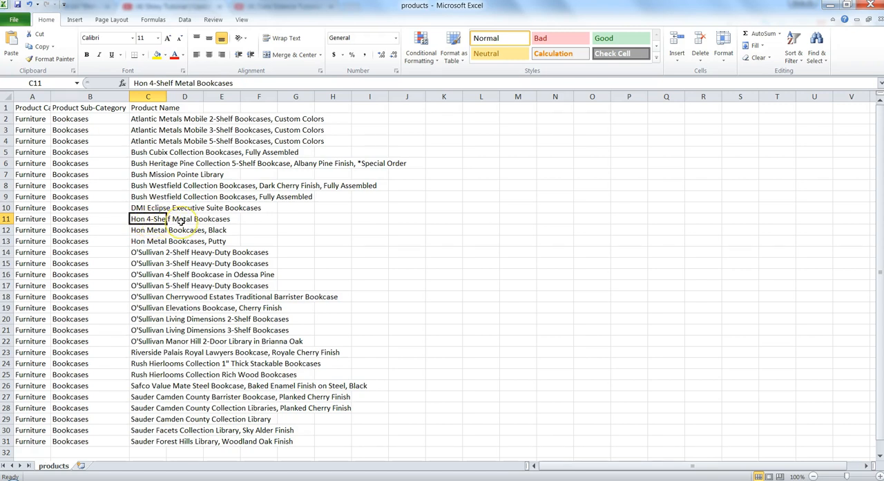
mouse_move(110, 197)
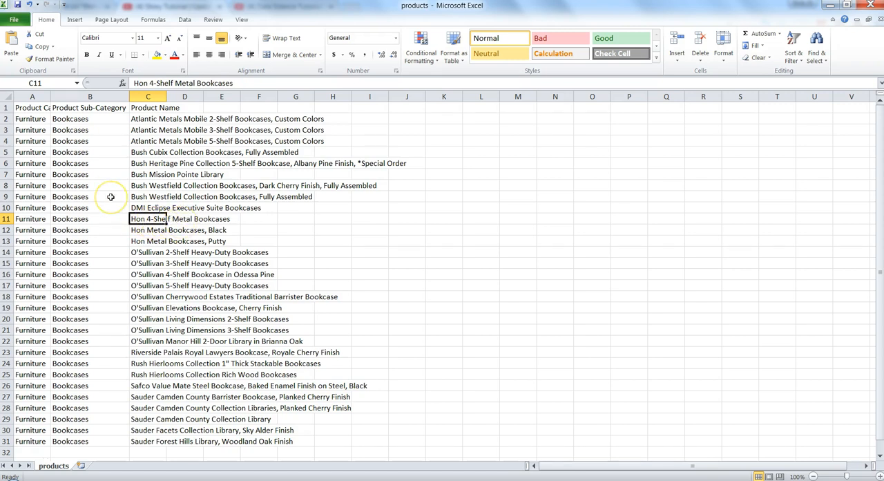
mouse_move(110, 197)
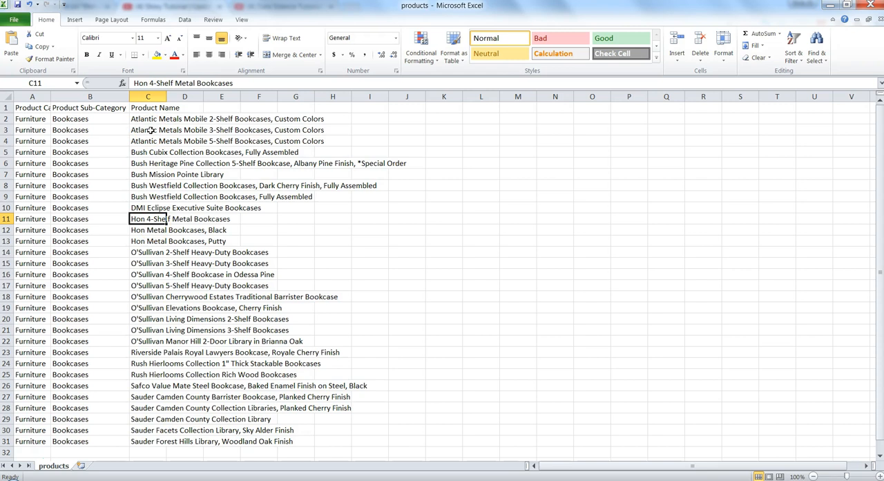
click(148, 118)
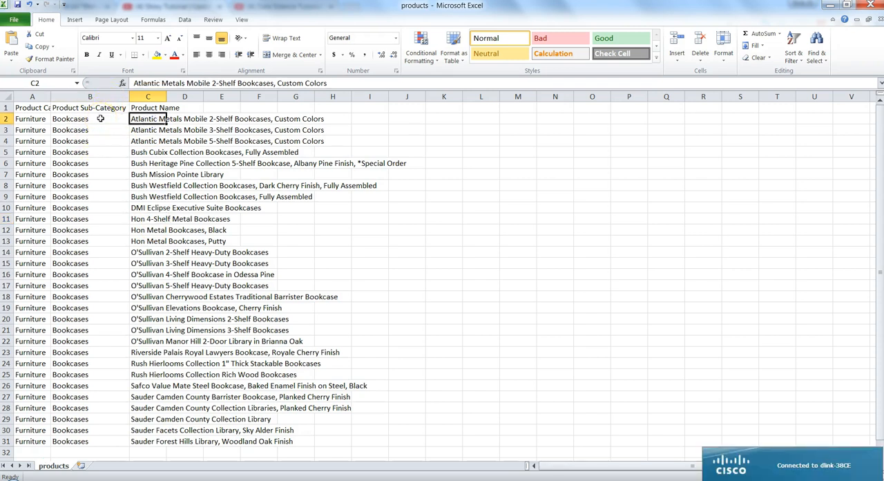
mouse_move(165, 330)
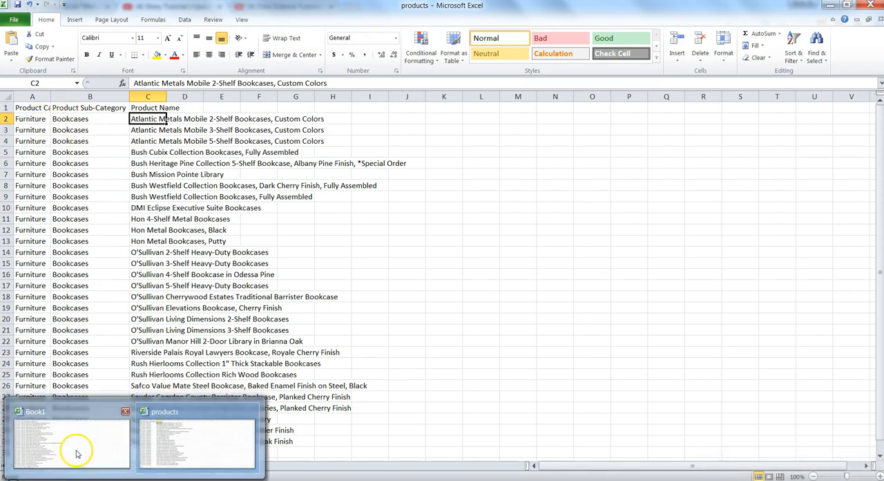
In Book1, check sub-category cell B1 and the Chairs & Chairmats entry further down.
click(71, 442)
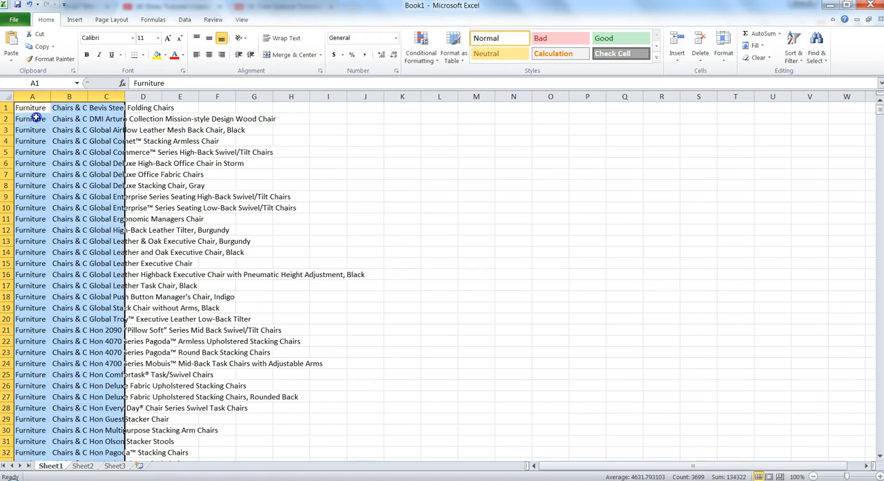
click(68, 107)
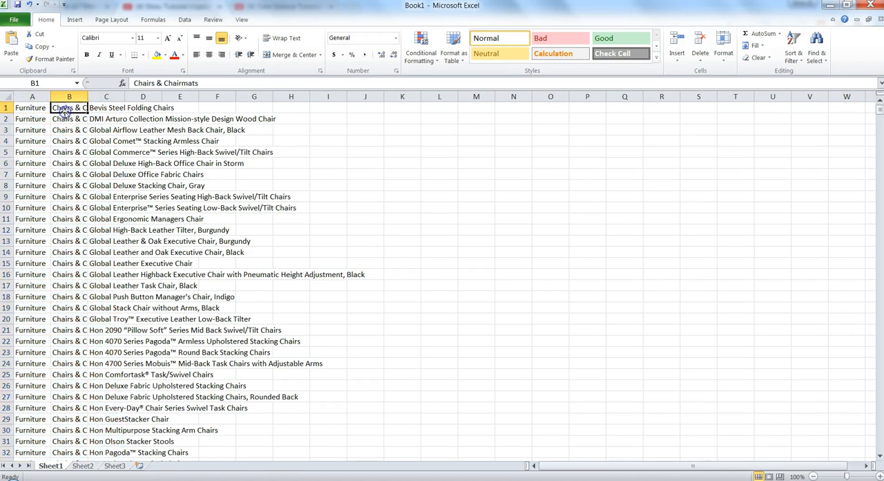
scroll(down, 3)
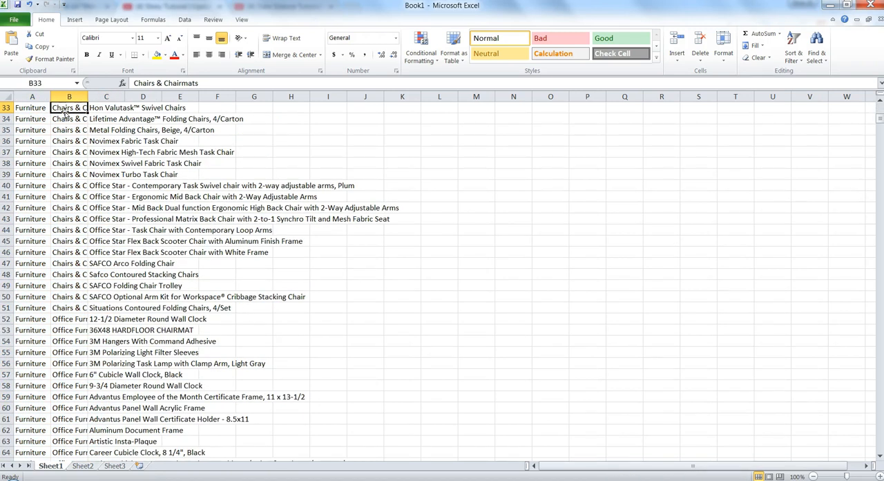
click(54, 465)
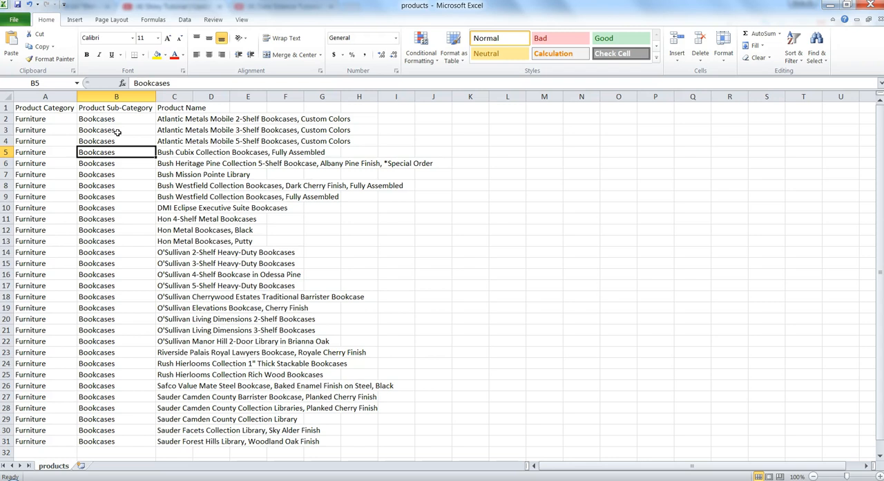
Return to the server.R script that updates sub-category and product choices.
click(116, 130)
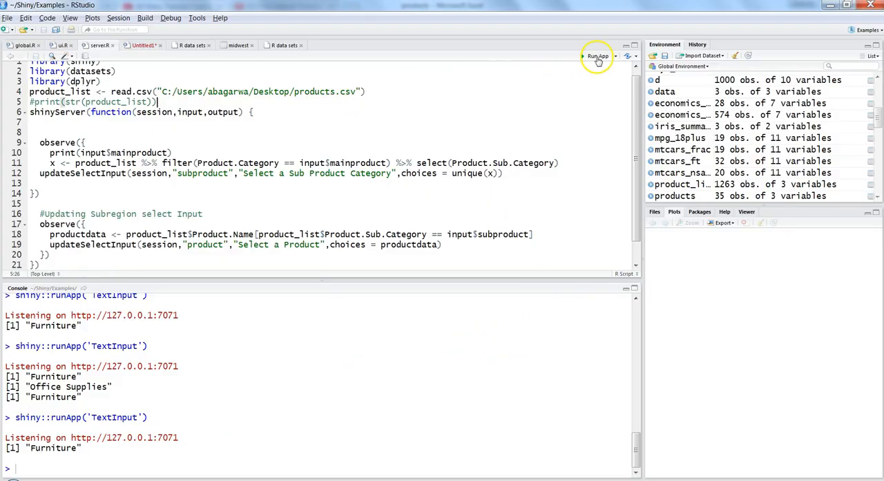
Run the app, pick Furniture, and open the sub-category dropdown showing Product.Sub.Category.
click(596, 56)
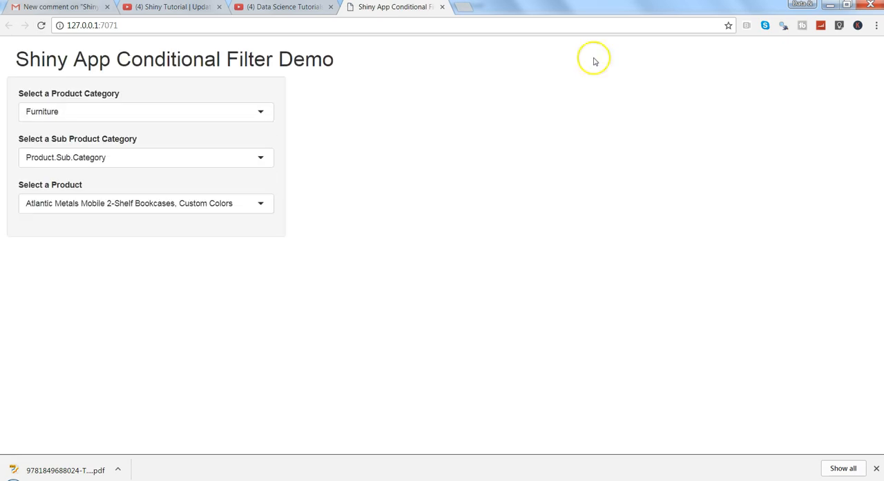
click(145, 111)
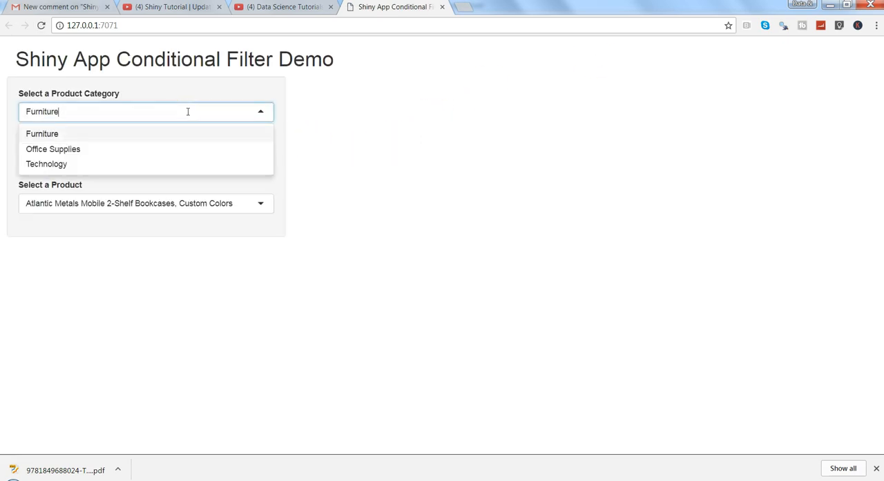
mouse_move(185, 149)
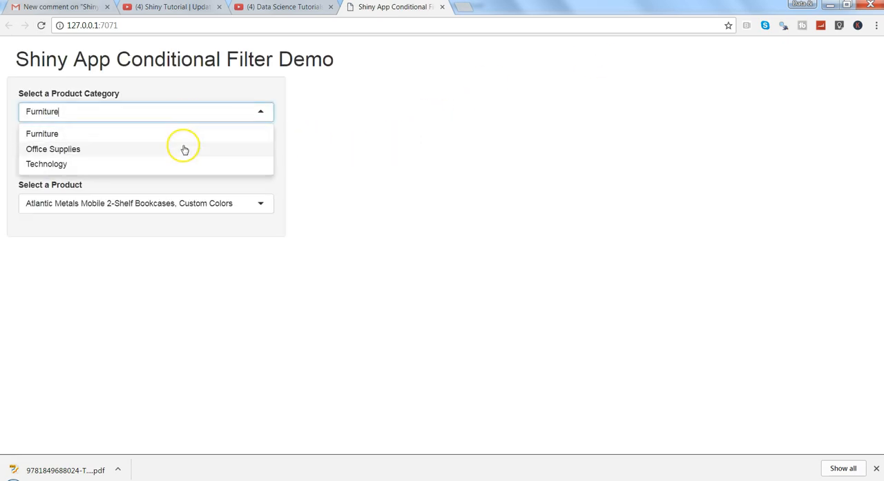
mouse_move(138, 135)
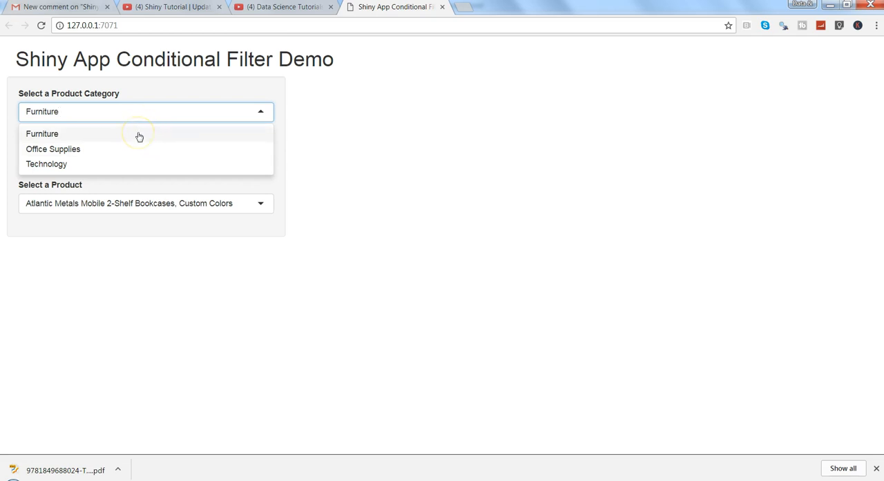
mouse_move(136, 158)
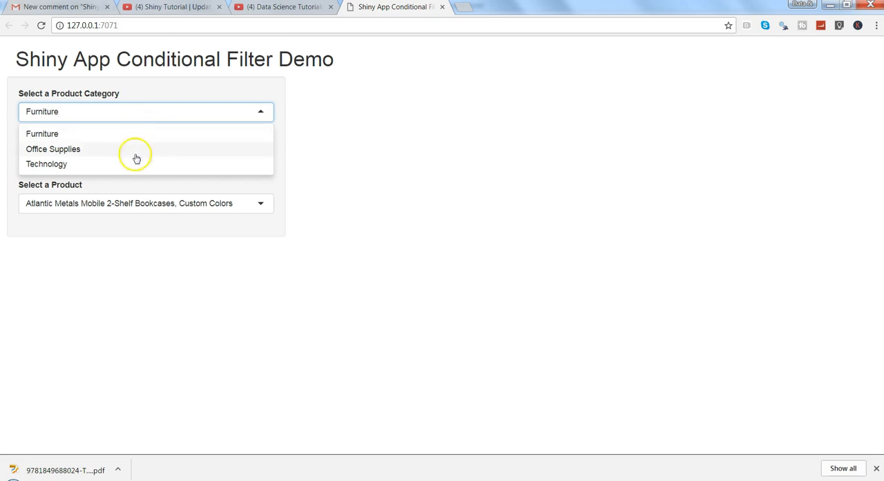
click(41, 133)
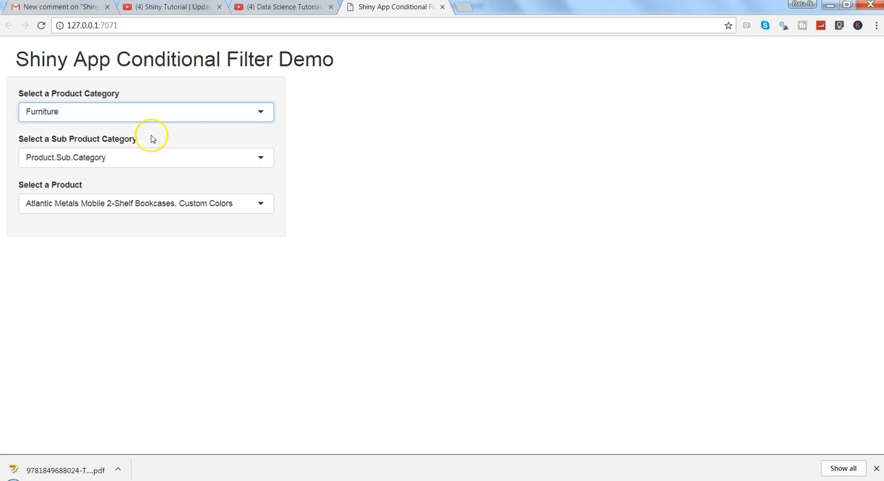
click(145, 156)
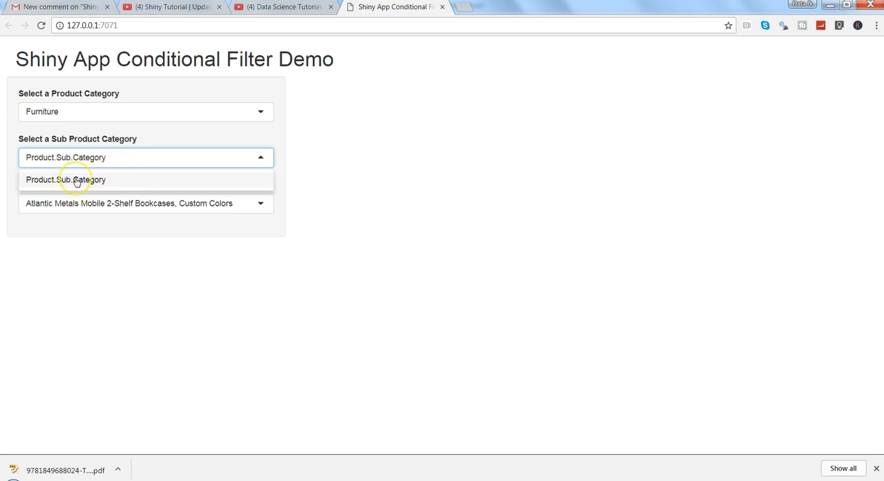
mouse_move(109, 181)
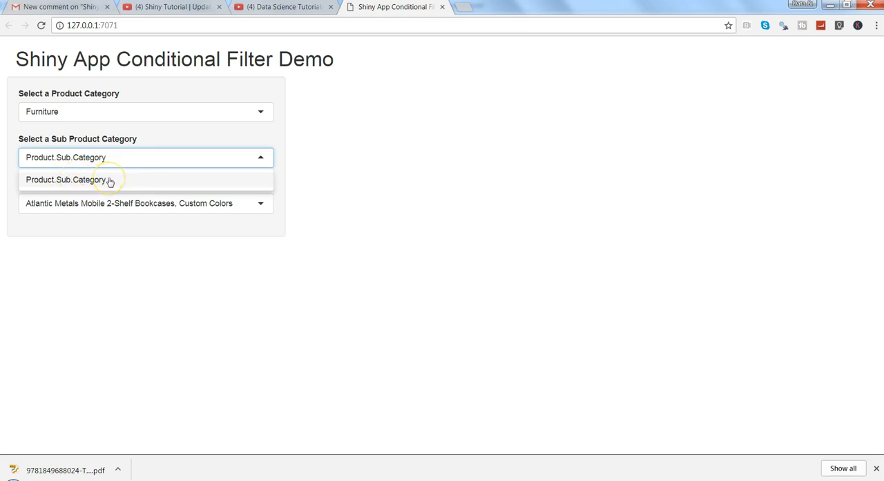
mouse_move(127, 173)
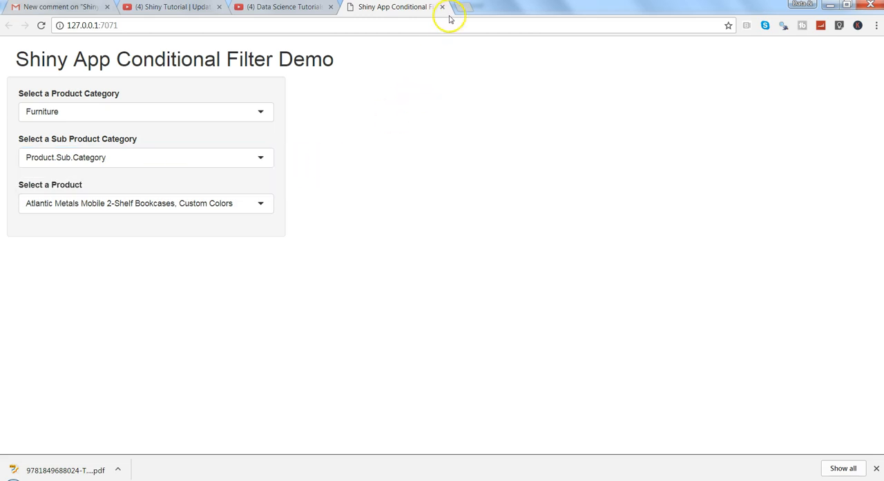
mouse_move(213, 389)
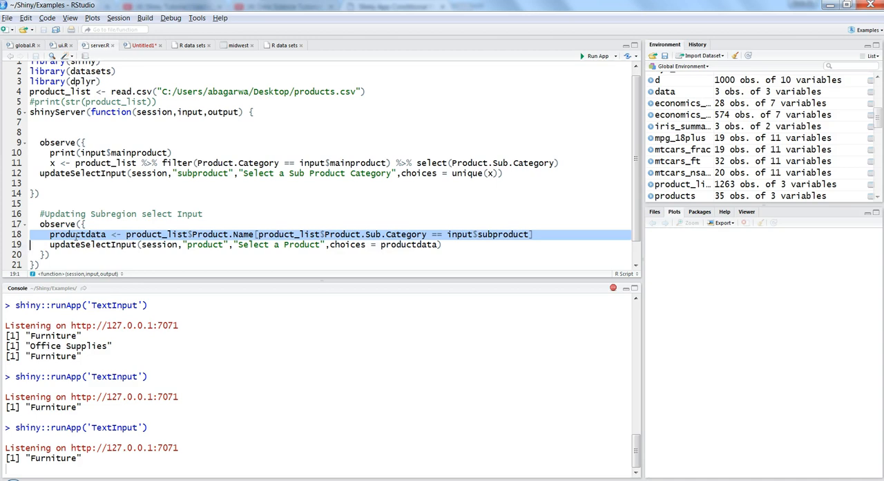
Add line x <- product_list$Product.Sub.Category[...] and comment out the dplyr filter line.
click(177, 152)
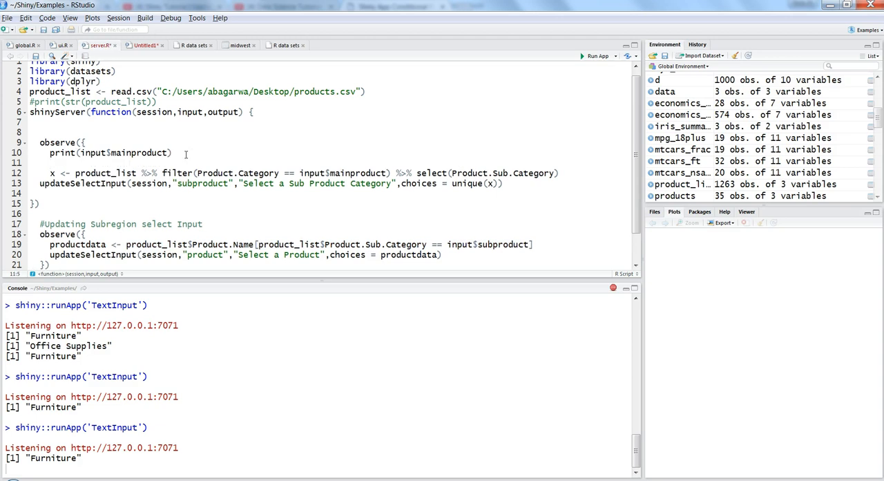
text(x <-)
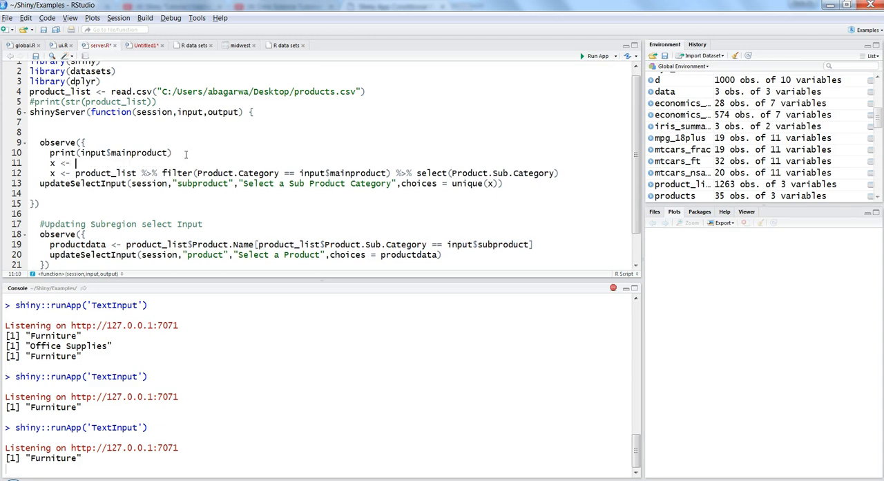
text(pr)
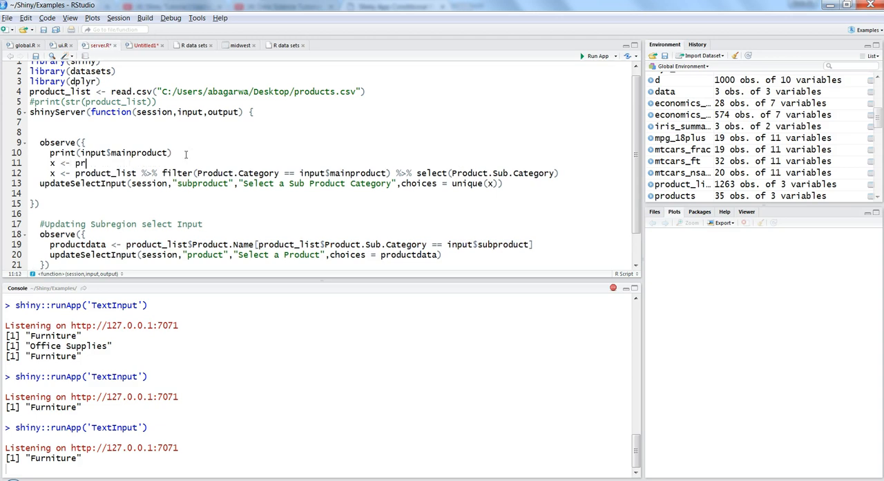
text(oduct_list)
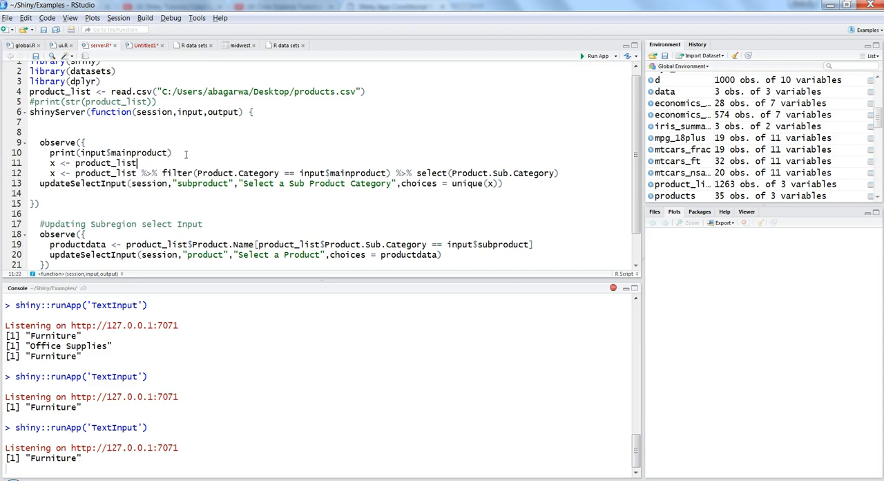
text($)
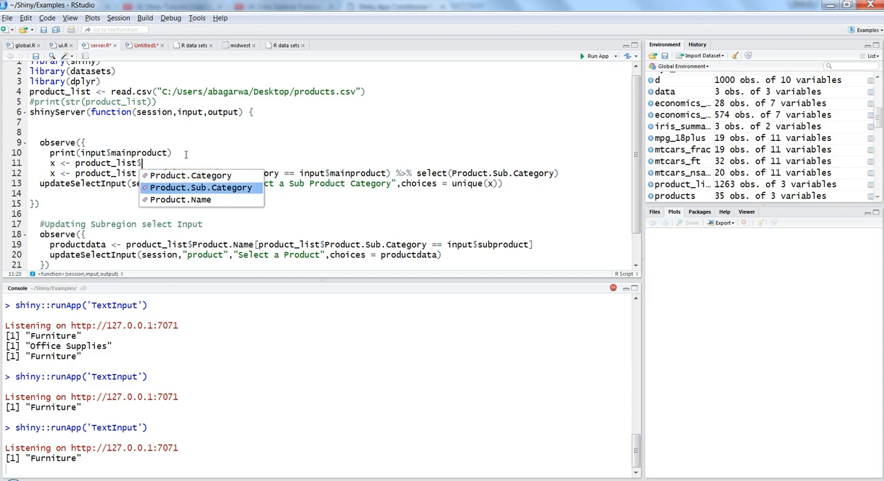
click(200, 188)
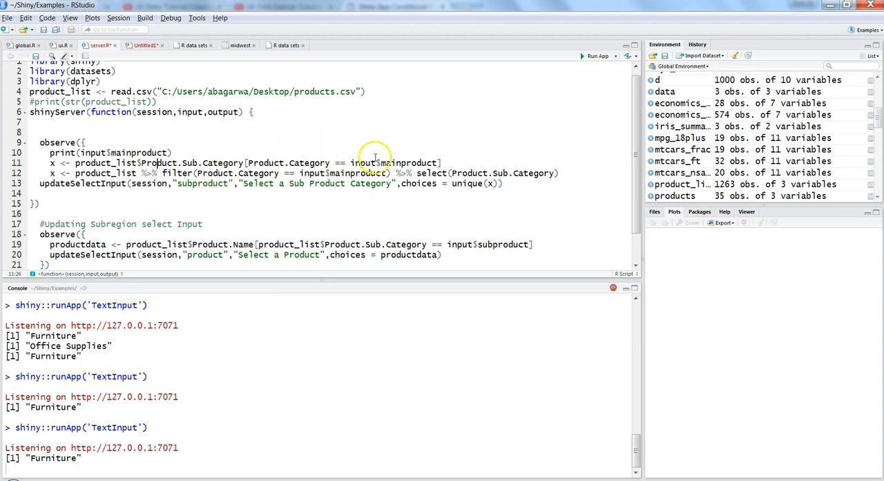
click(41, 183)
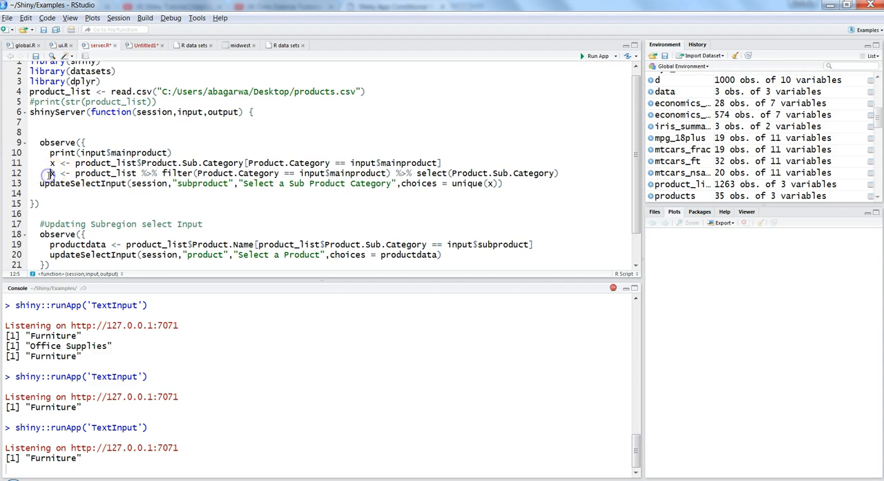
text(#)
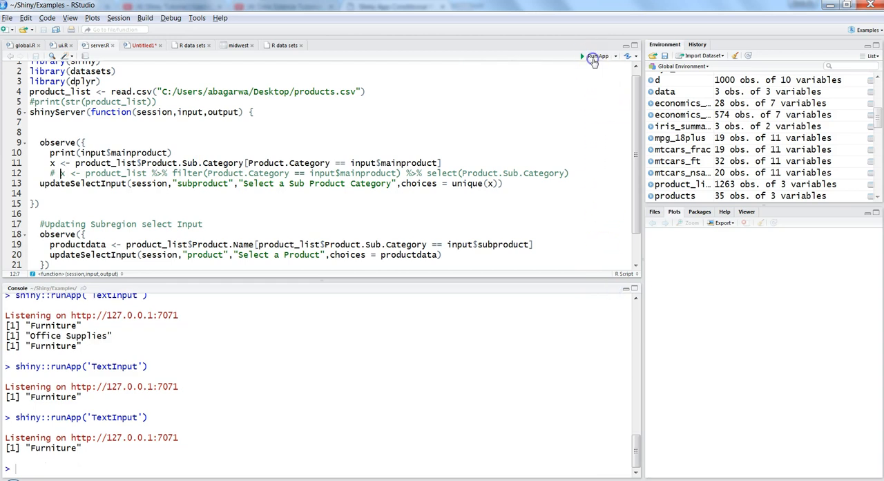
Run the app, change the missing object to product_list$Product.Category, and relaunch.
click(597, 56)
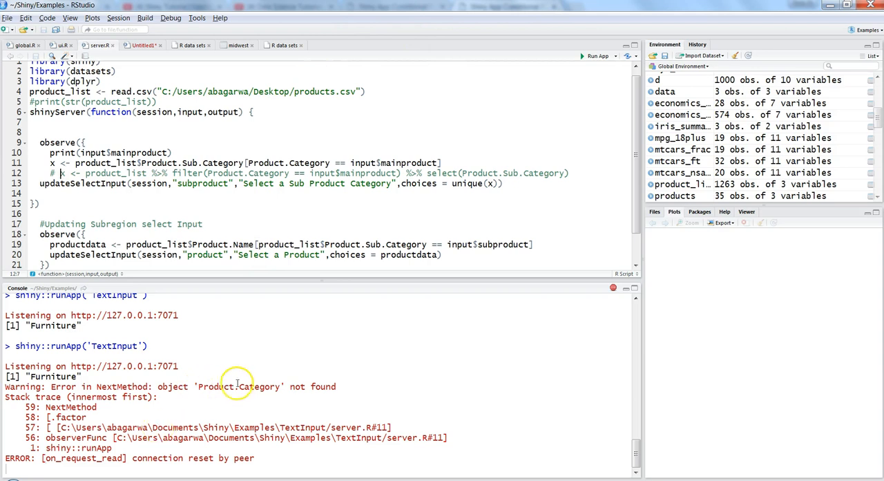
double_click(258, 386)
text(product_list$)
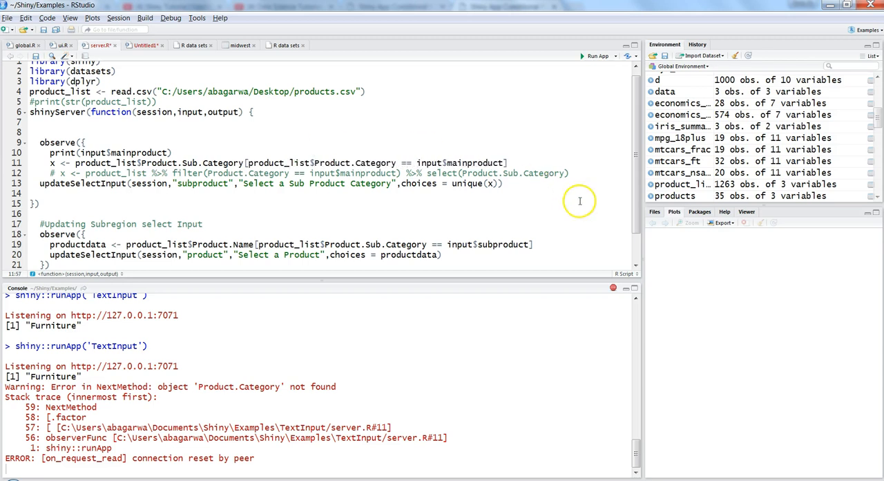
click(595, 55)
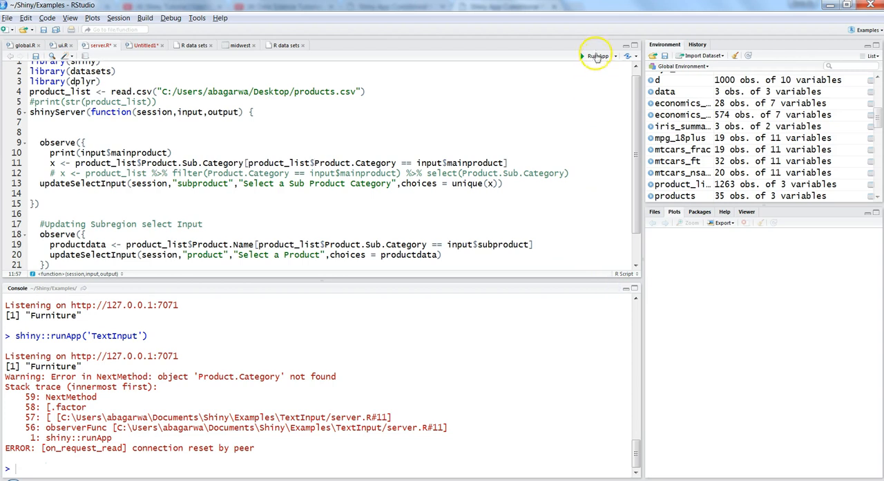
click(595, 56)
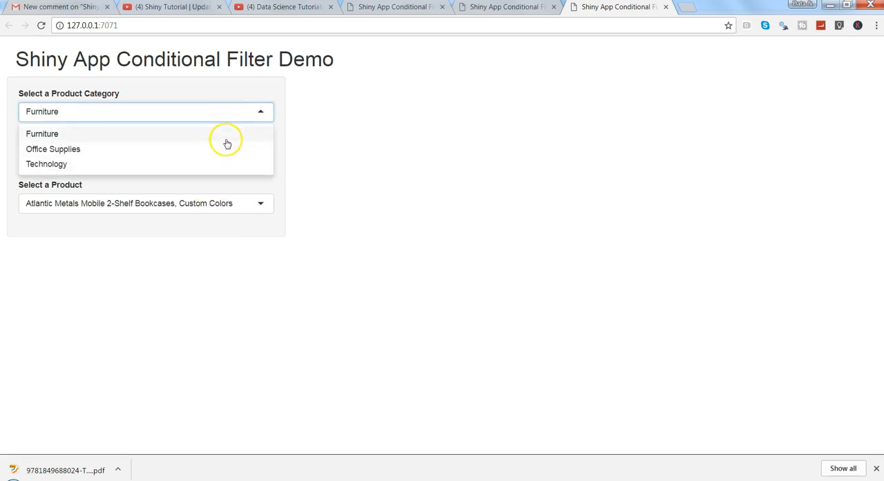
Choose Furniture in the relaunched app's Product Category dropdown.
click(42, 133)
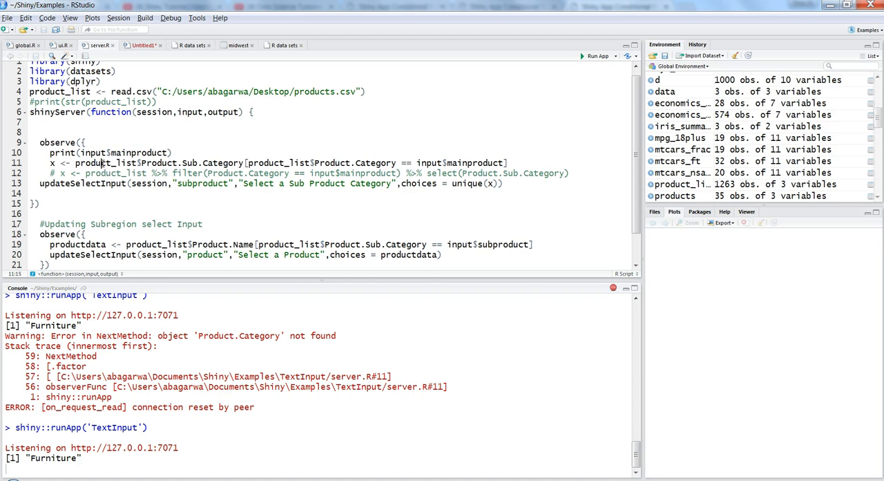
mouse_move(131, 152)
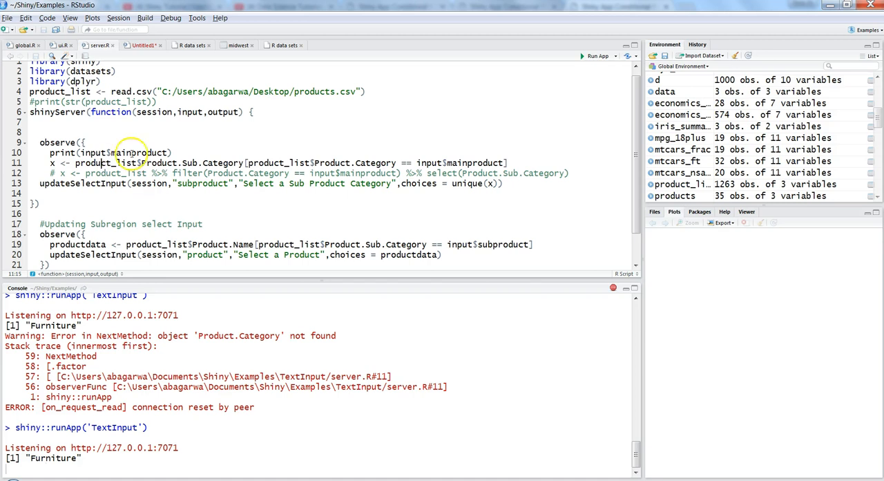
mouse_move(442, 172)
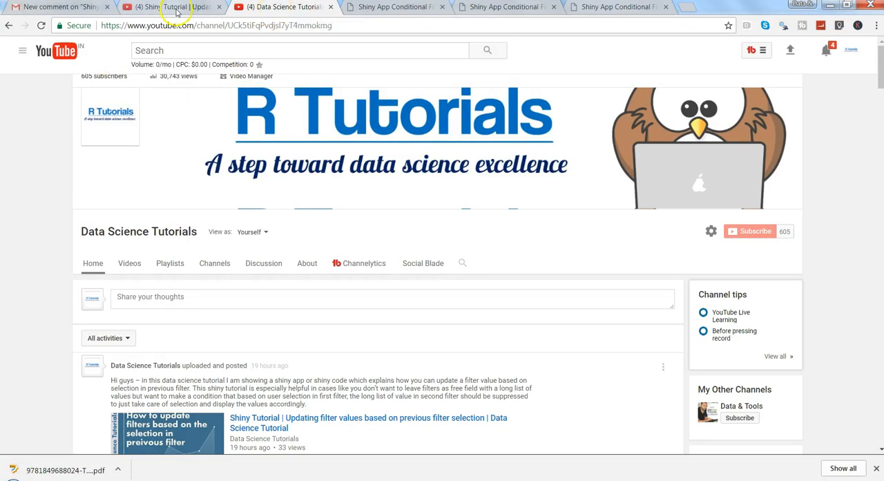
Switch to the Shiny Tutorial video page to reread the two-issue comment.
click(169, 7)
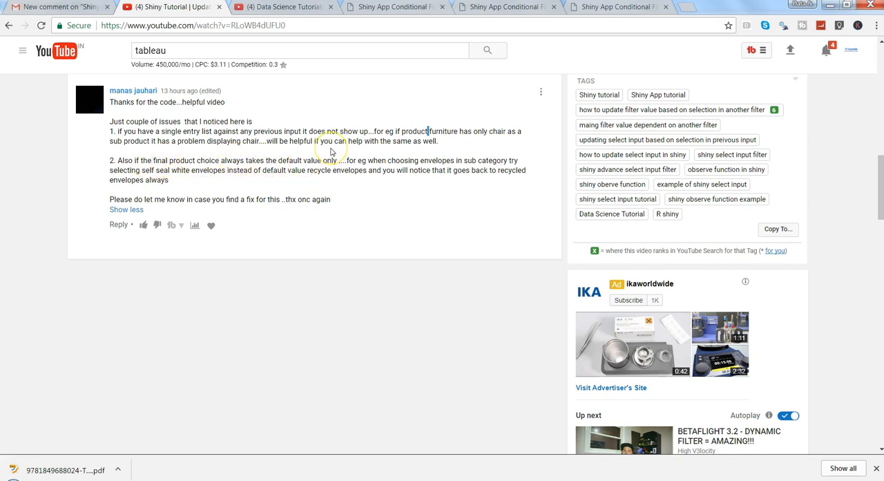
mouse_move(515, 93)
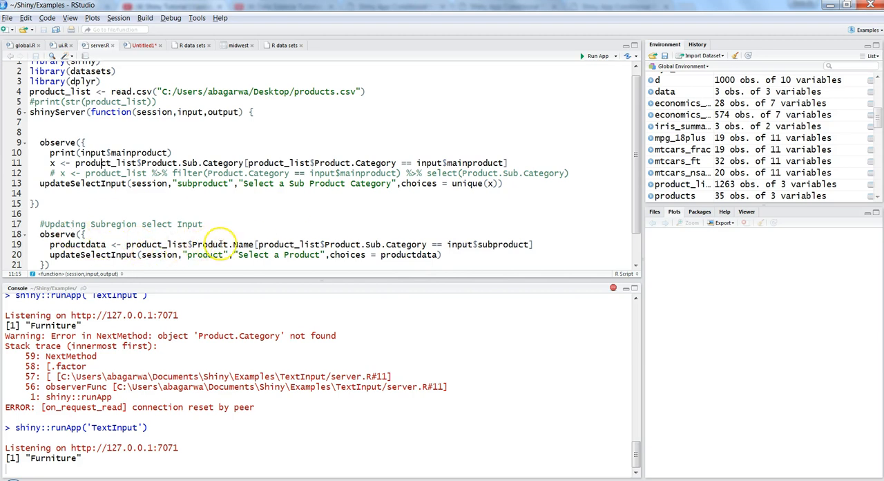
Begin typing a selected argument inside updateSelectInput on server.R line 20.
double_click(223, 244)
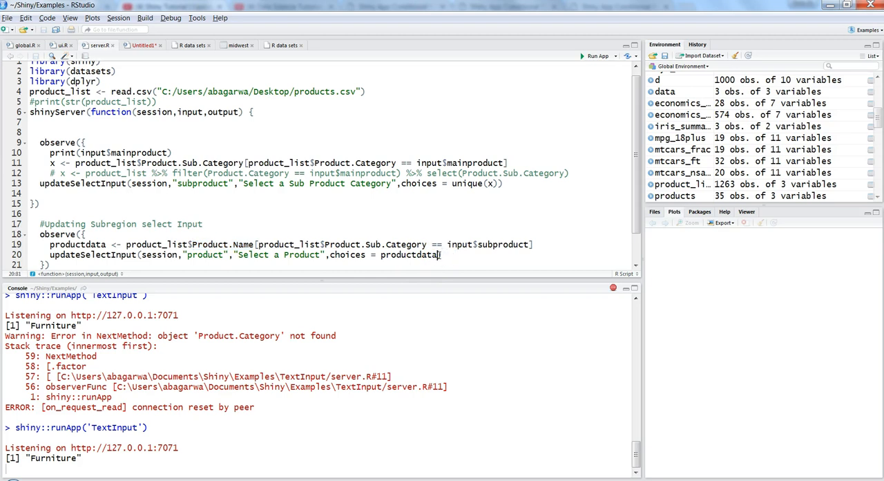
text())
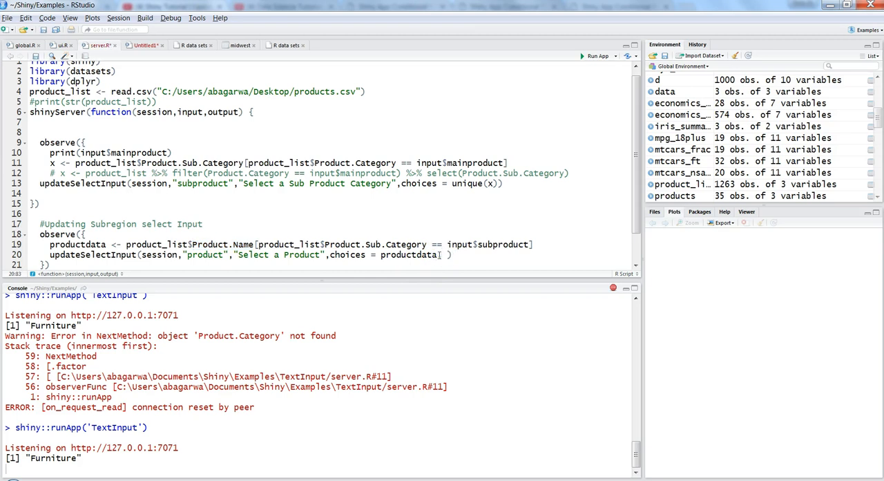
text(selec)
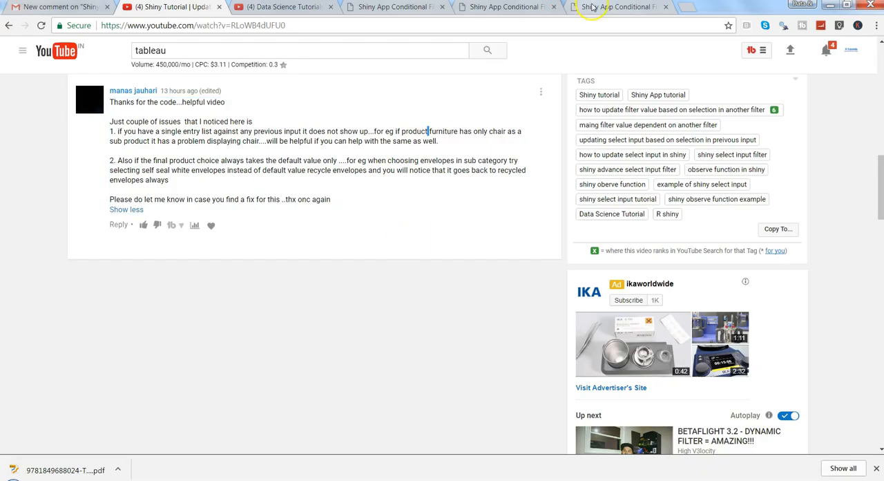
In the demo app, change the product, try Office Supplies (empty sub-category), revert to Furniture, then revisit the comment.
click(618, 7)
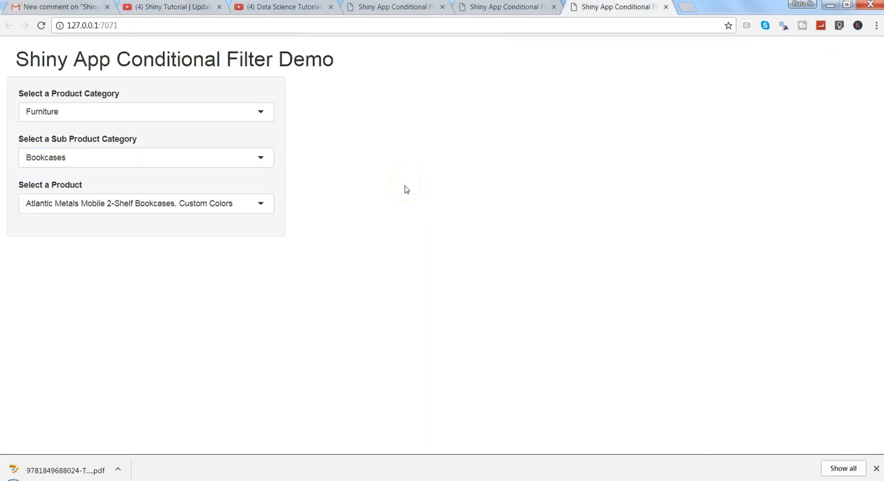
click(145, 202)
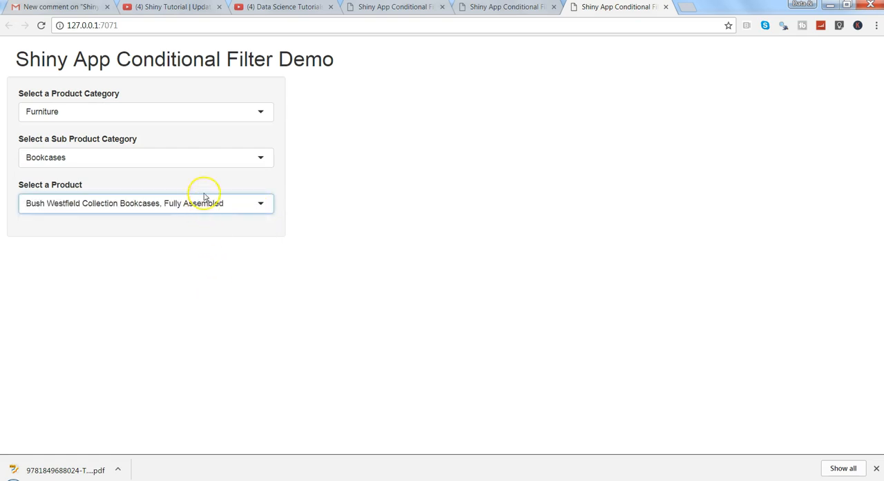
click(145, 111)
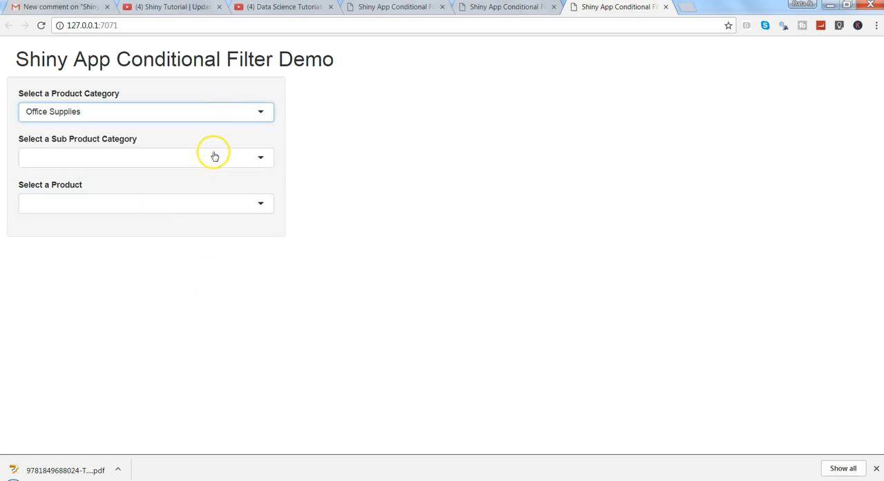
mouse_move(223, 131)
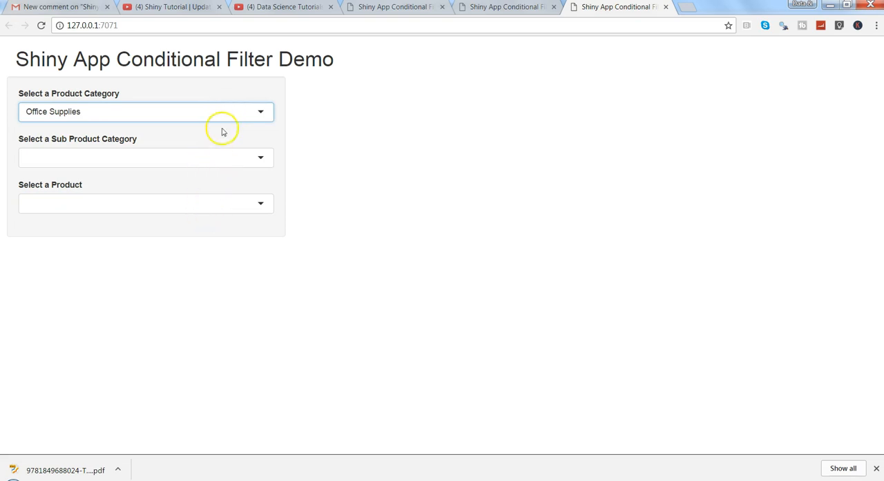
click(145, 111)
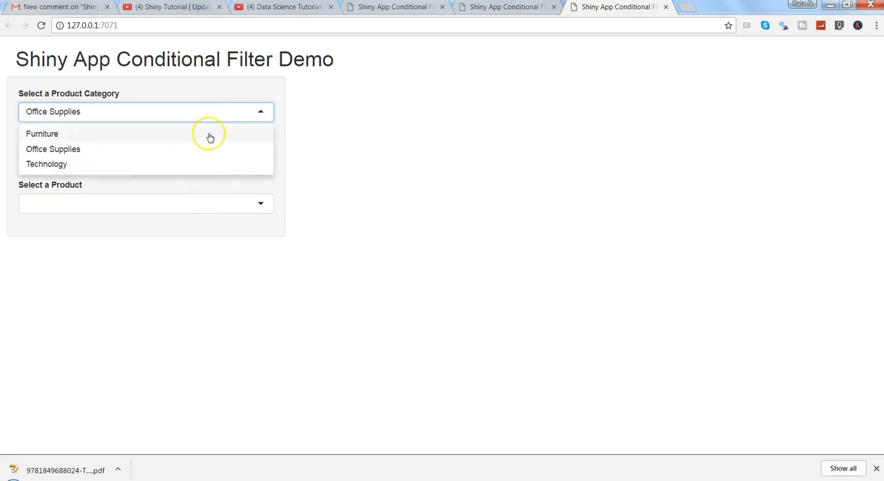
click(41, 133)
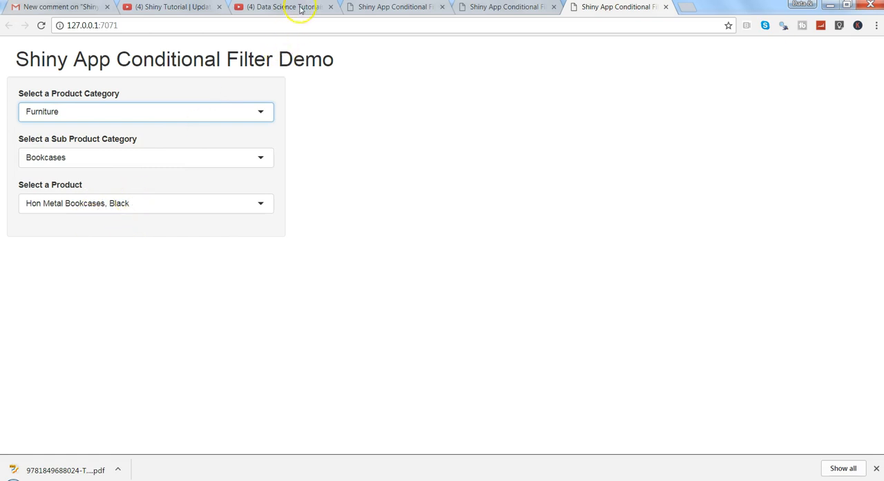
click(169, 6)
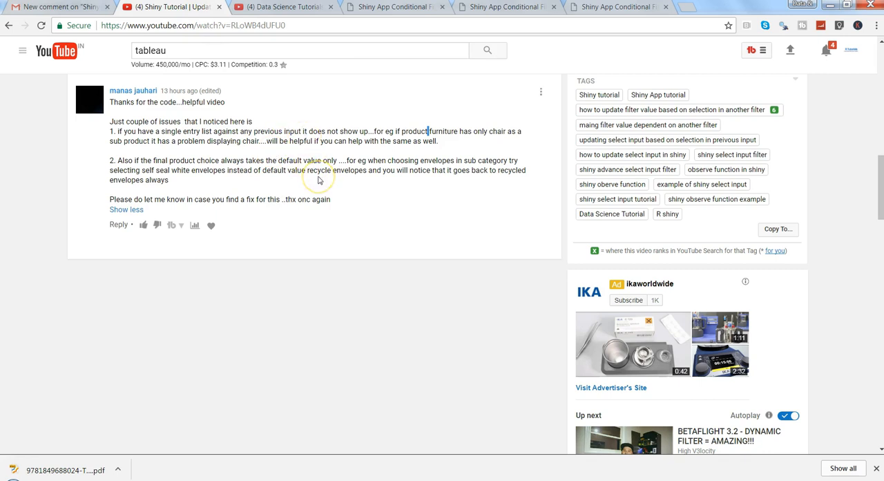
mouse_move(152, 99)
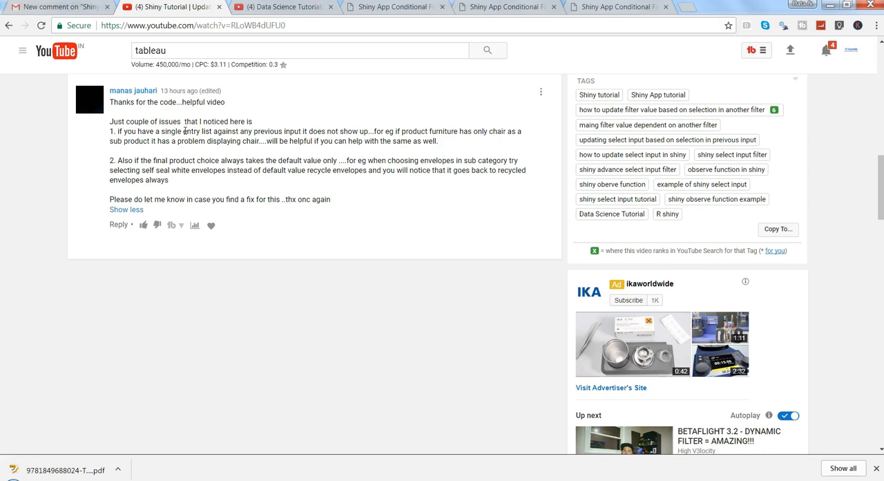
mouse_move(183, 132)
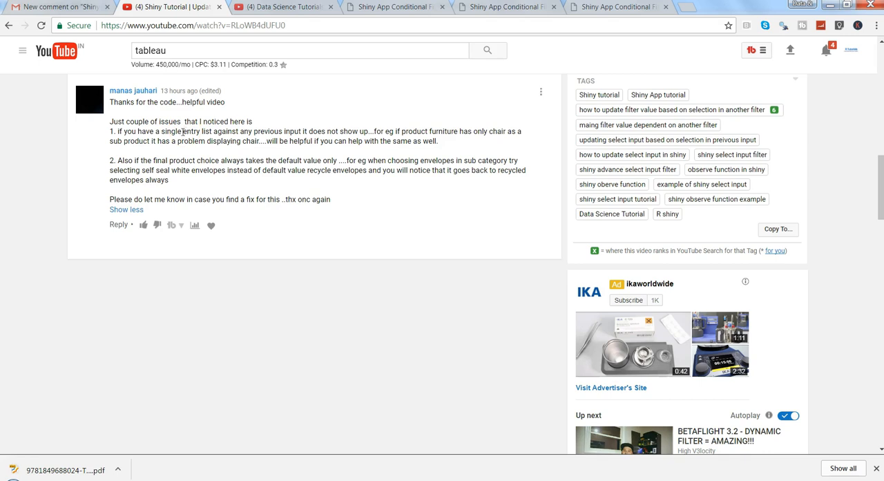